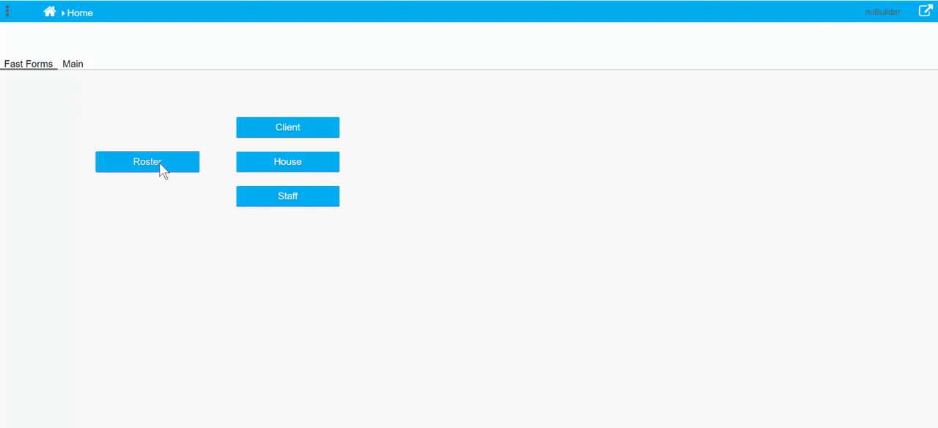
left_click(147, 161)
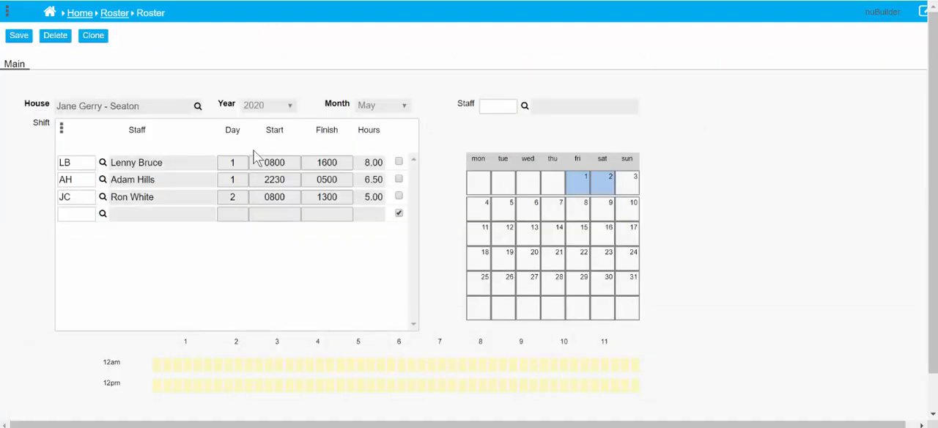
mouse_move(141, 28)
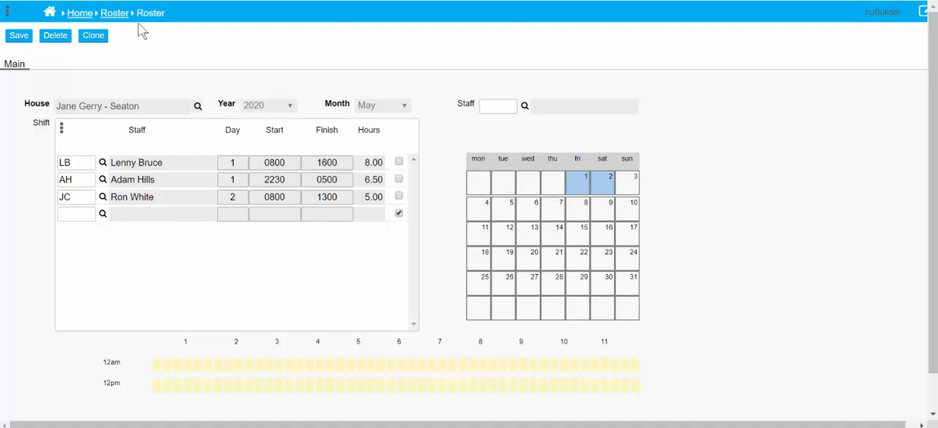
mouse_move(123, 16)
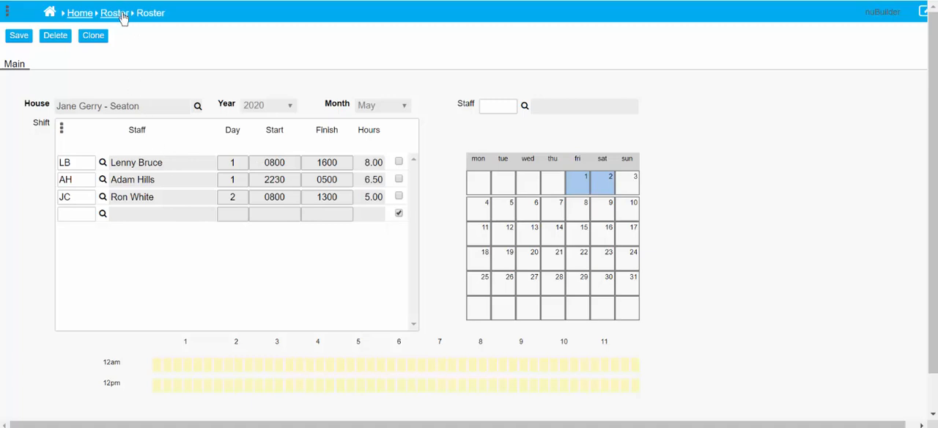
left_click(114, 11)
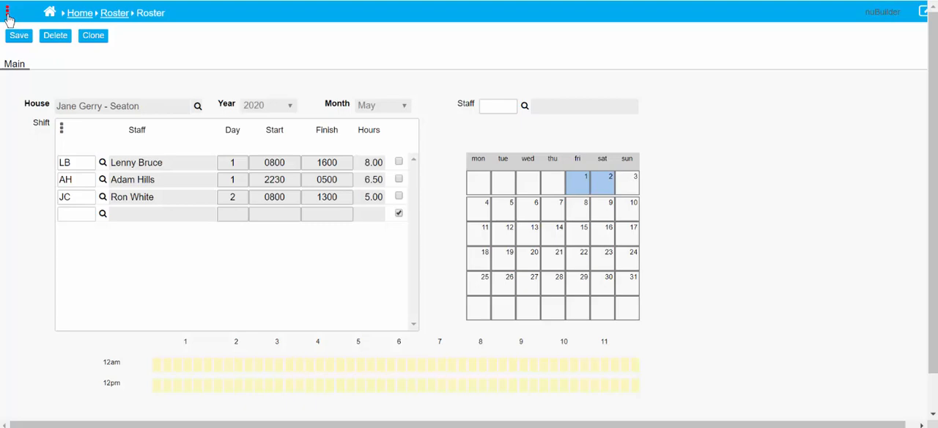
Step: Show the Roster form's custom event code and select its After Save PHP procedure
left_click(7, 11)
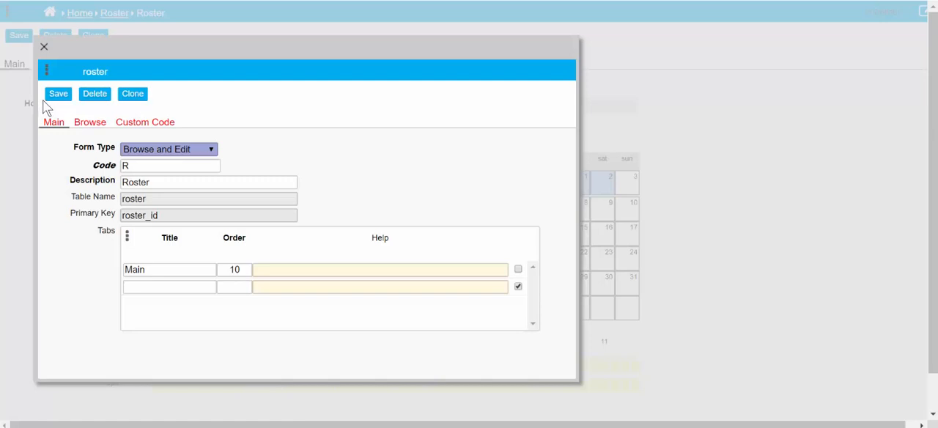
left_click(144, 121)
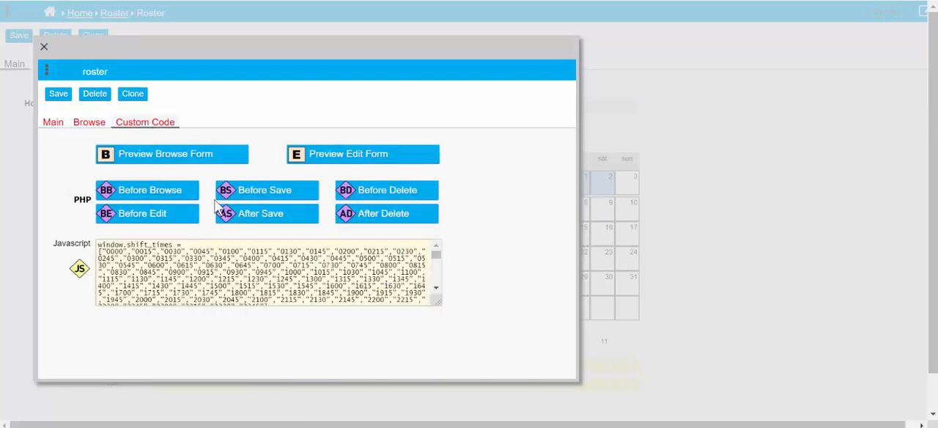
mouse_move(211, 170)
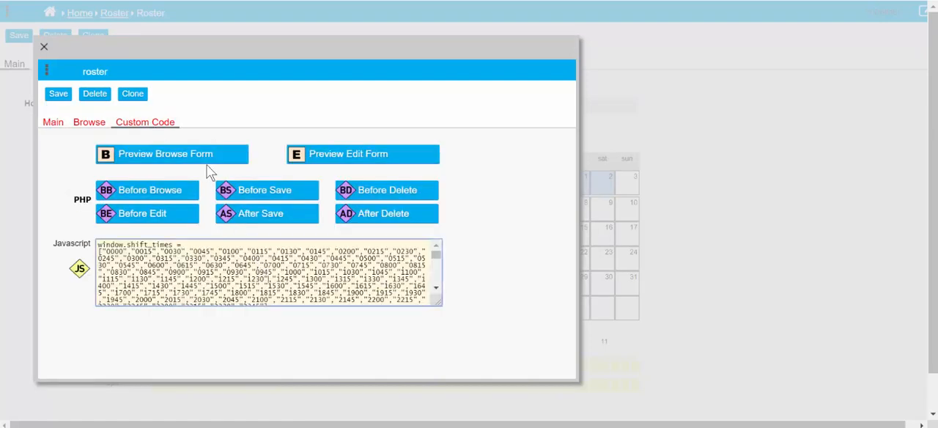
left_click(267, 214)
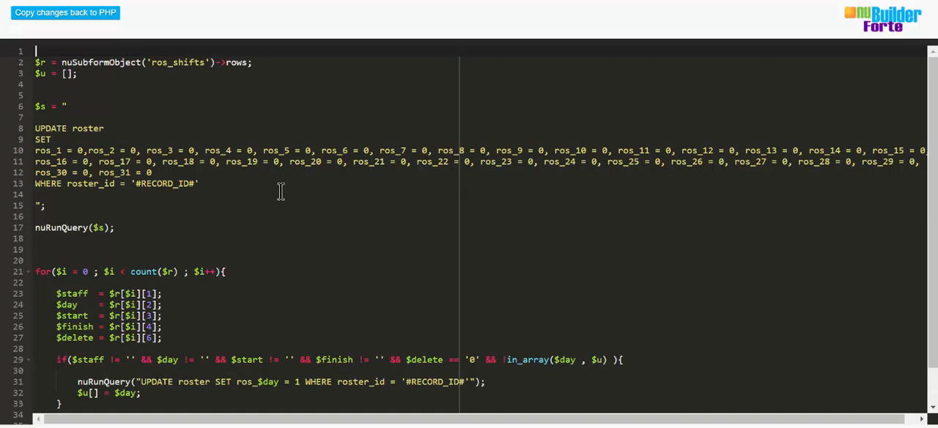
mouse_move(316, 141)
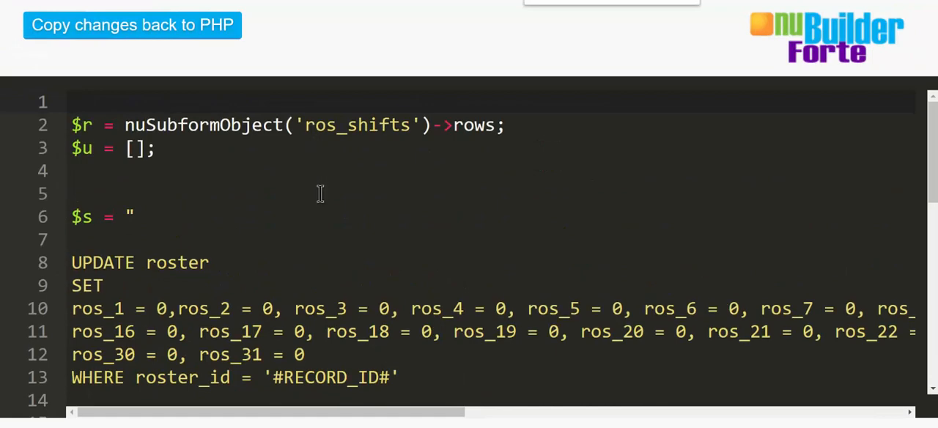
Step: Highlight the UPDATE roster query on lines 7–14 that resets every day flag, then move on to the shift loop
scroll("down", 3)
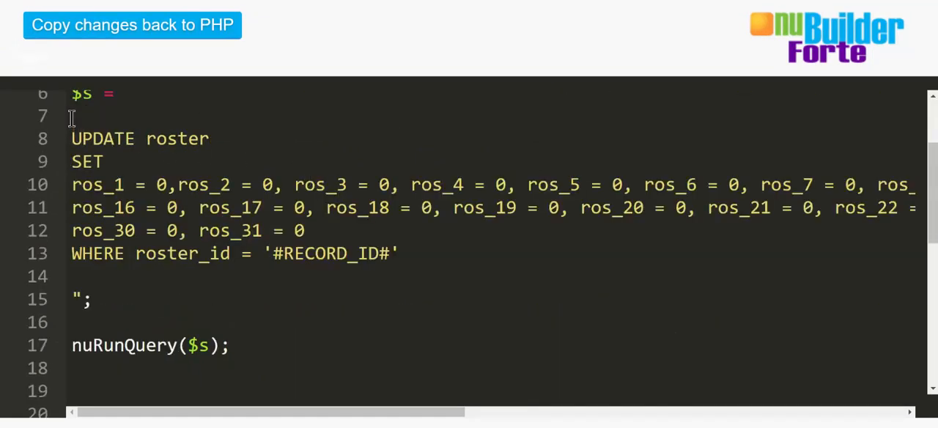
left_click_drag(71, 116, 72, 276)
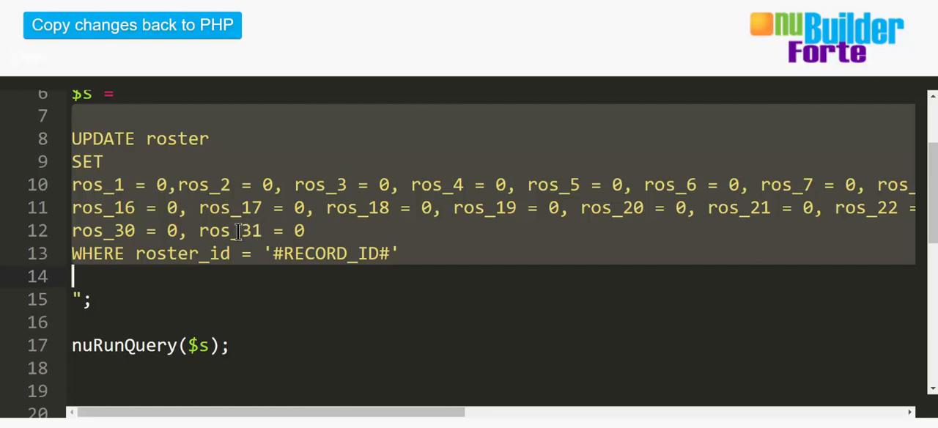
mouse_move(345, 253)
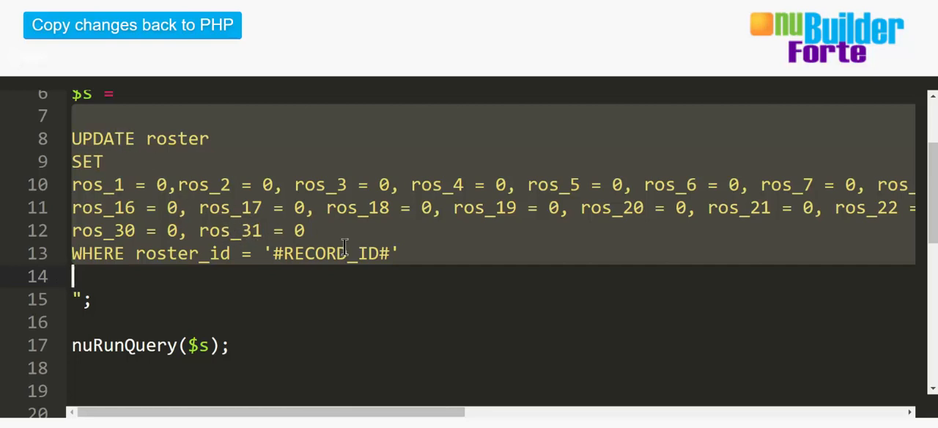
mouse_move(364, 271)
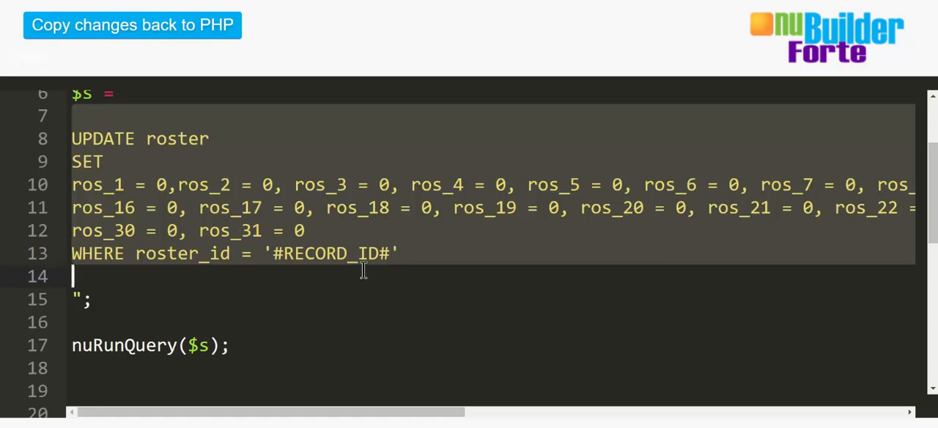
left_click(126, 345)
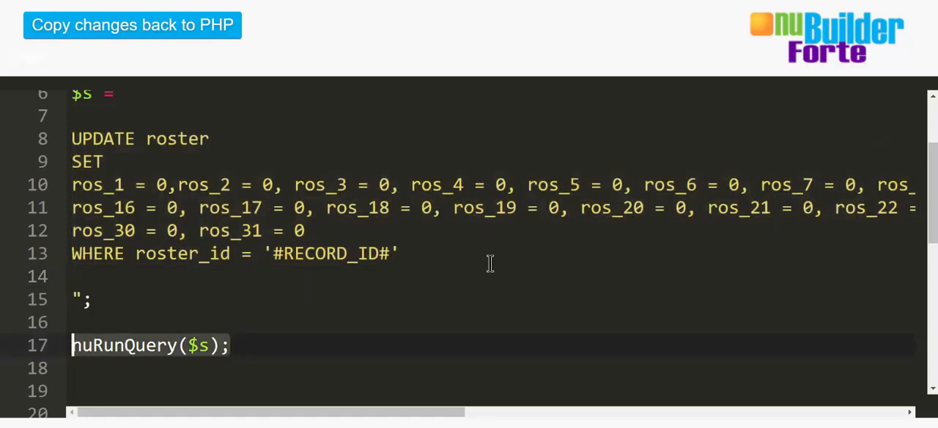
scroll("down", 3)
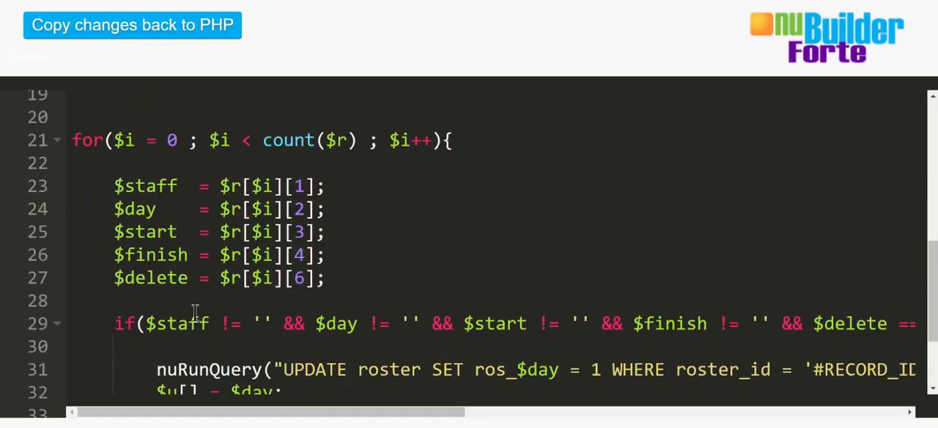
mouse_move(204, 242)
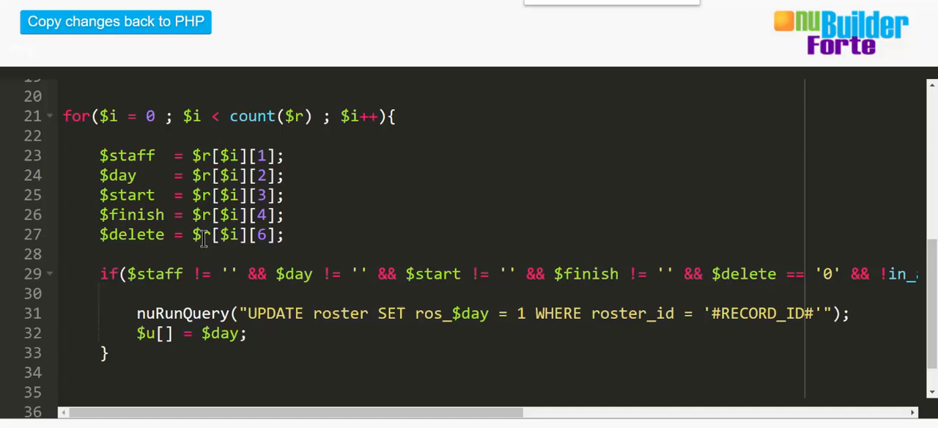
mouse_move(59, 129)
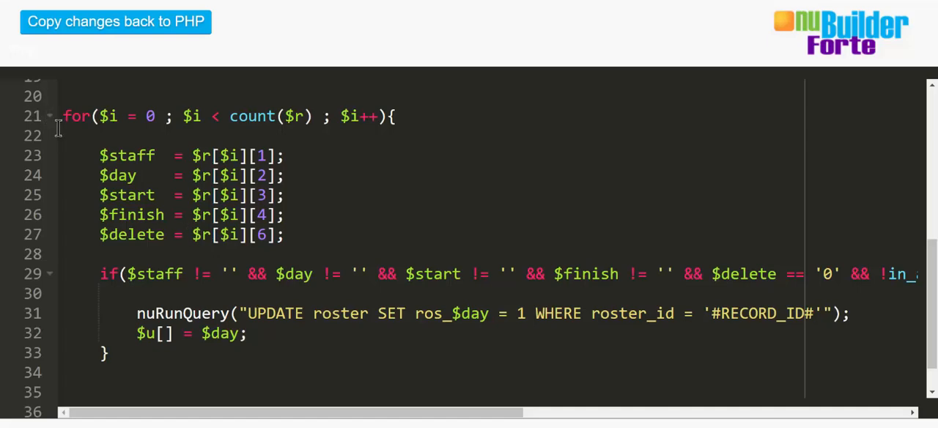
scroll("up", 3)
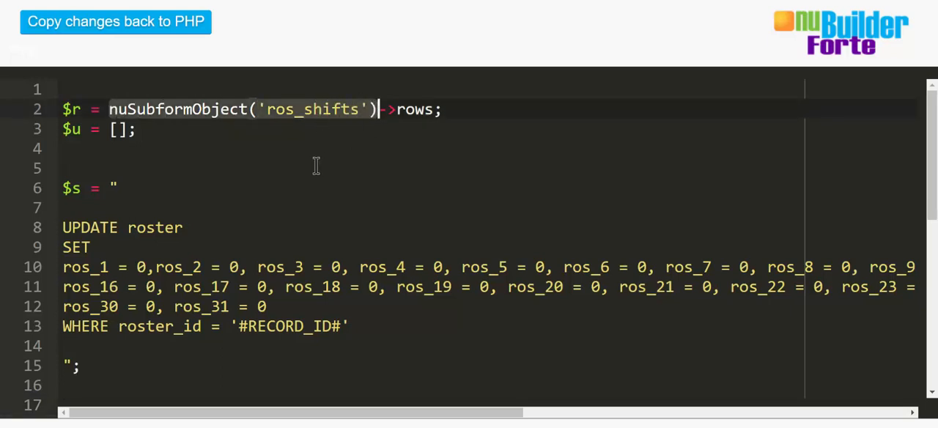
scroll("down", 3)
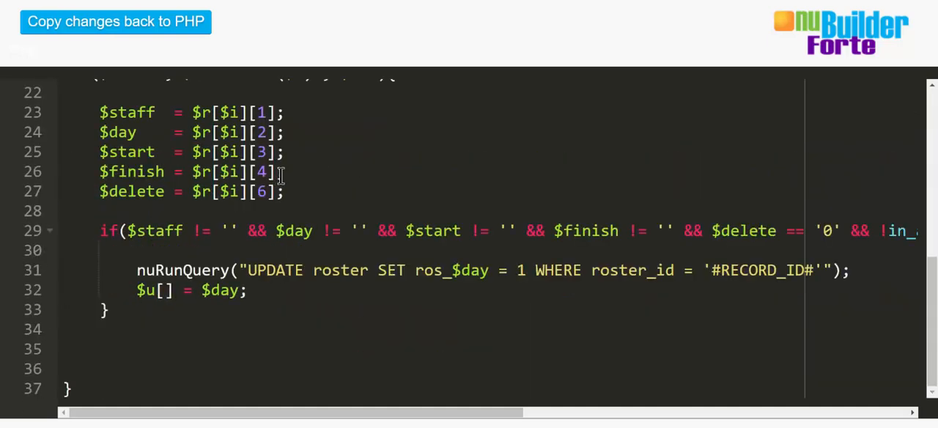
scroll("up", 3)
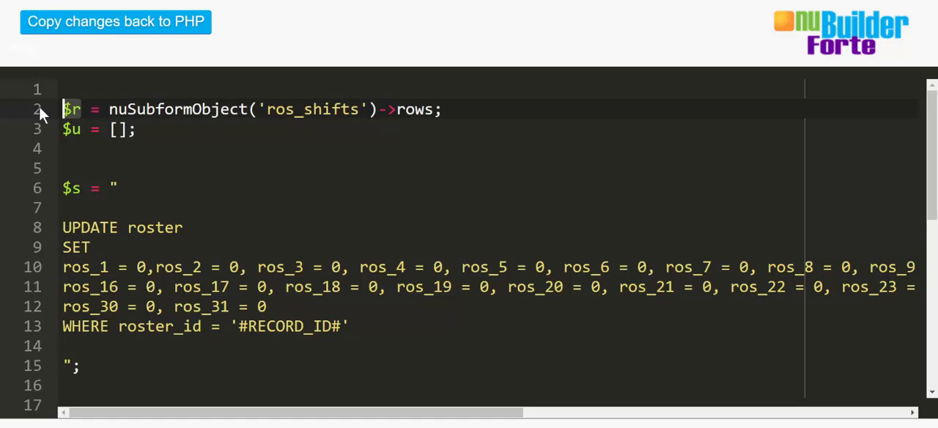
scroll("down", 3)
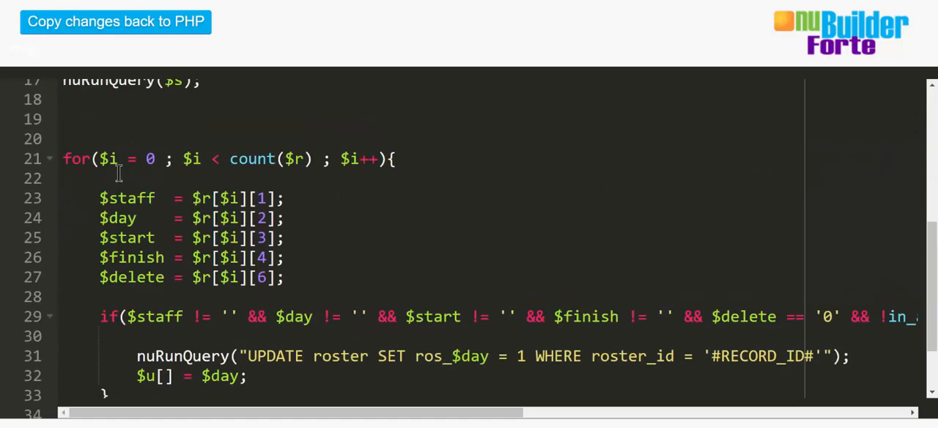
mouse_move(301, 159)
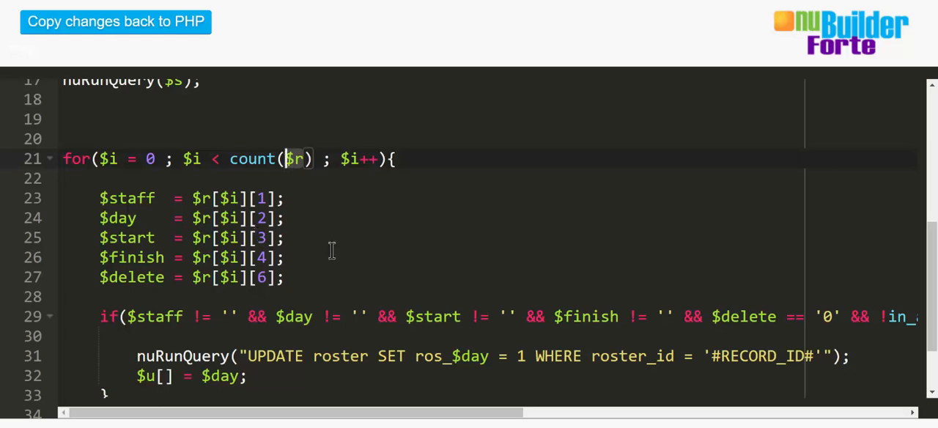
scroll("down", 3)
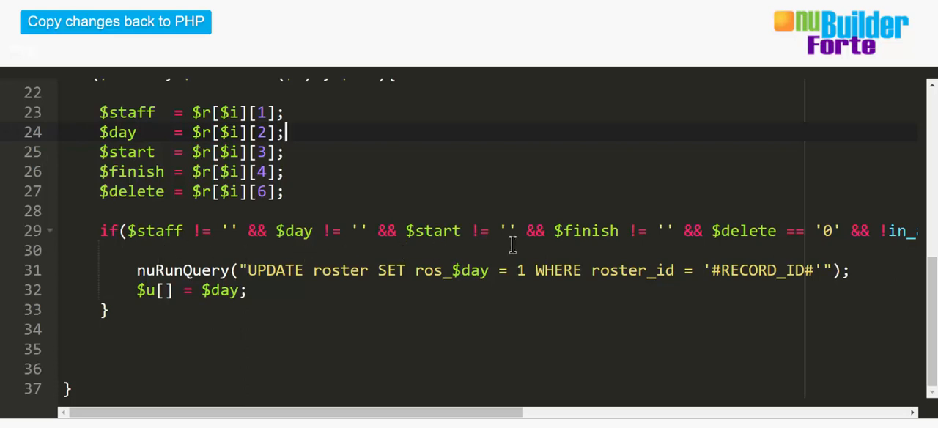
mouse_move(90, 261)
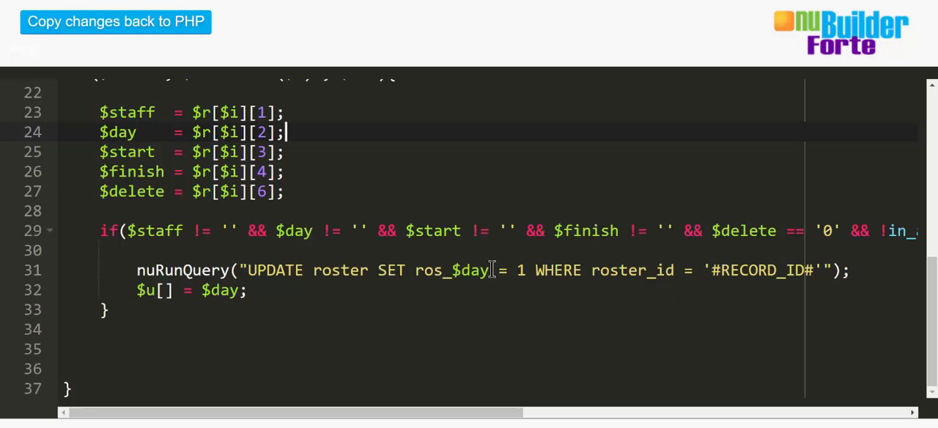
mouse_move(452, 255)
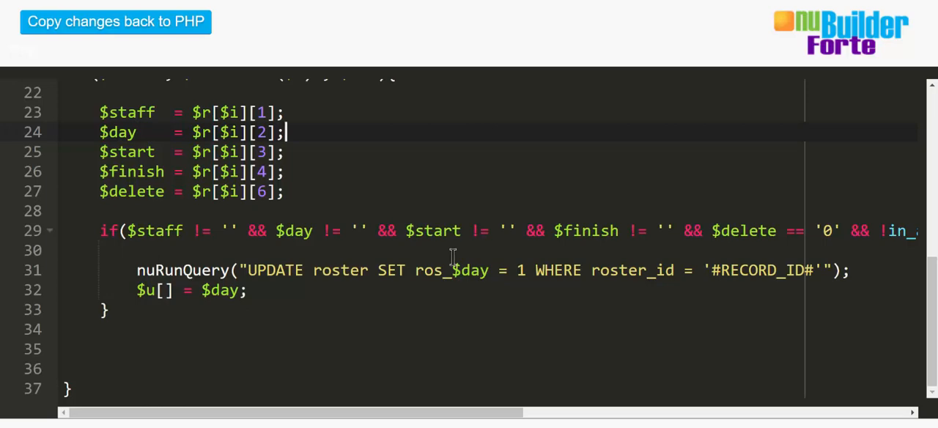
scroll("up", 3)
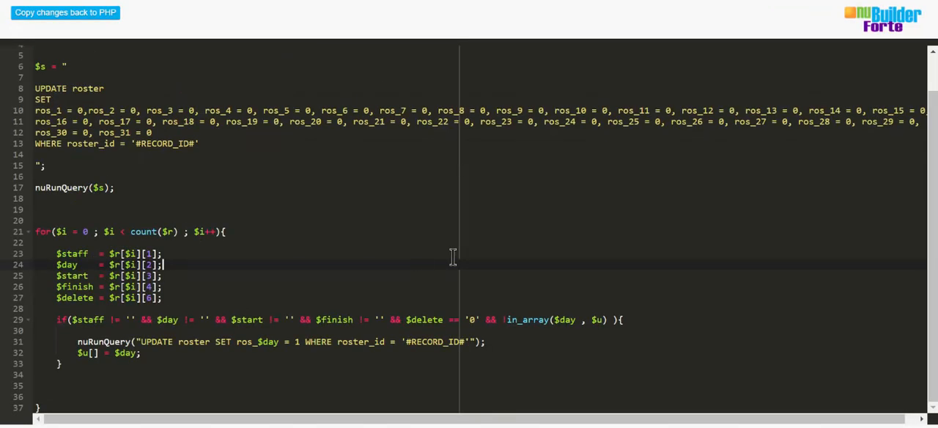
mouse_move(210, 242)
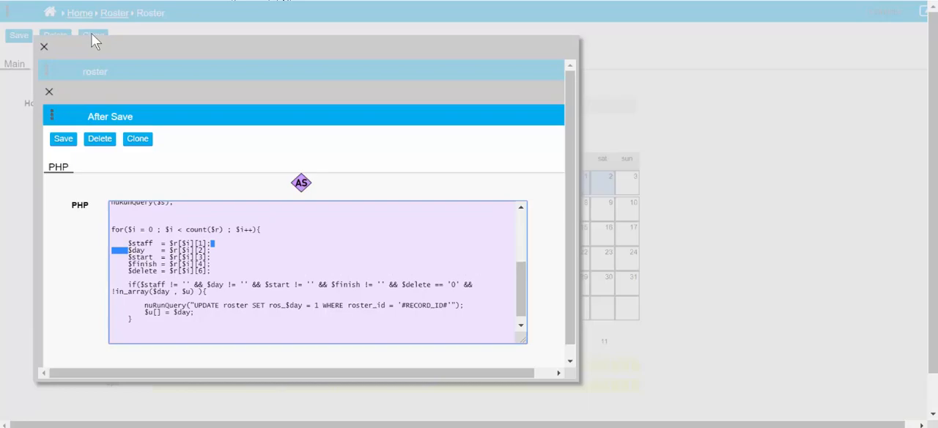
Step: Close the code editor and After Save dialogs to return to the Roster record
left_click(44, 47)
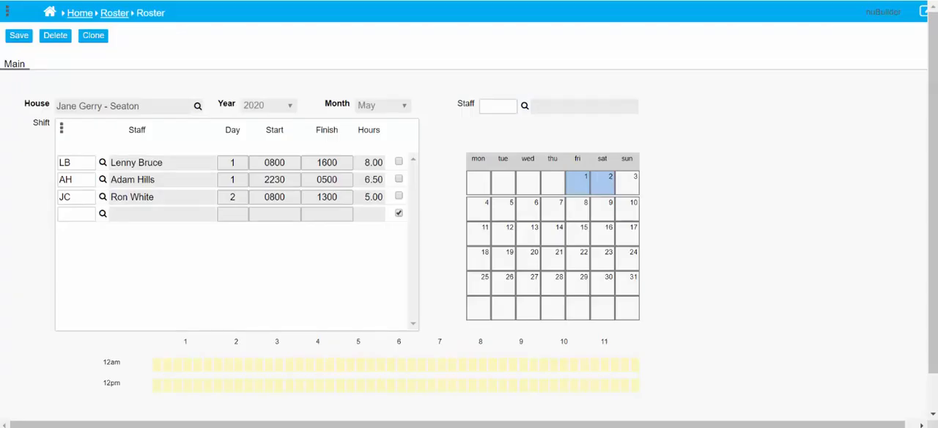
mouse_move(667, 153)
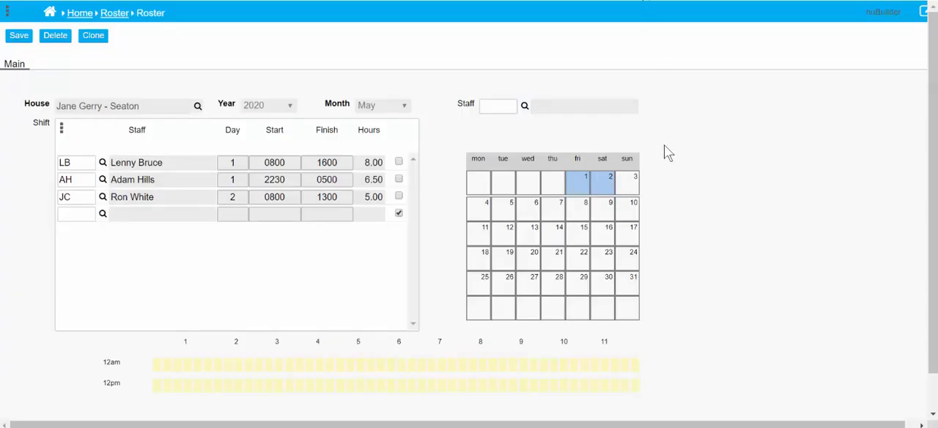